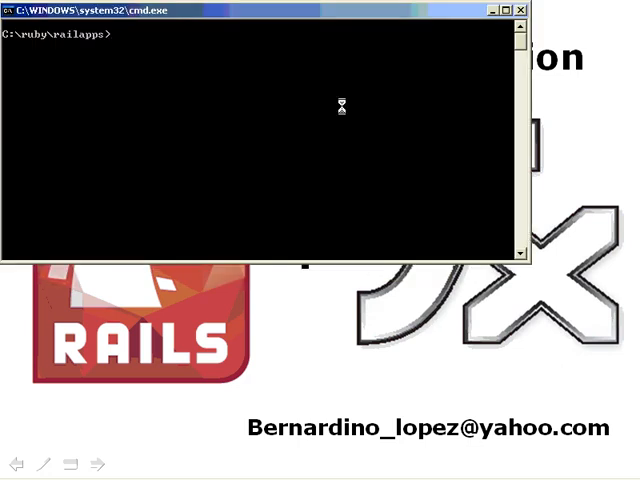
Generate the phonebook Rails app and create the phonebook_development and phonebook_test MySQL databases.
{"action": "type", "text": "rails ph"}
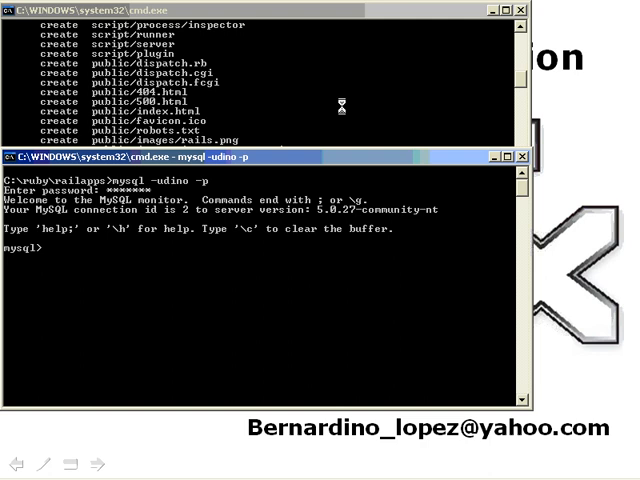
{"action": "type", "text": "create"}
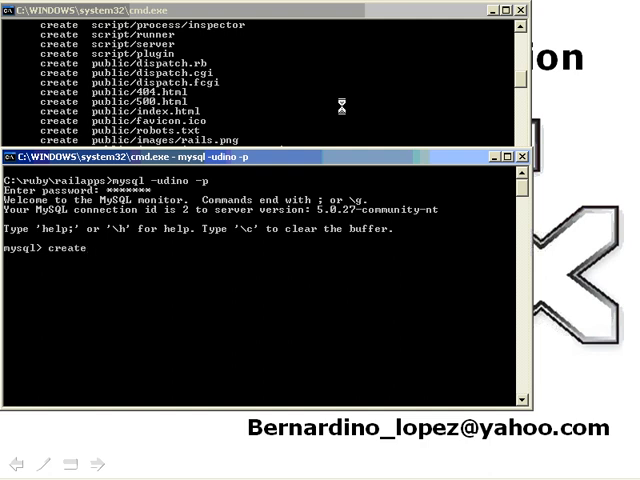
{"action": "type", "text": "database pho"}
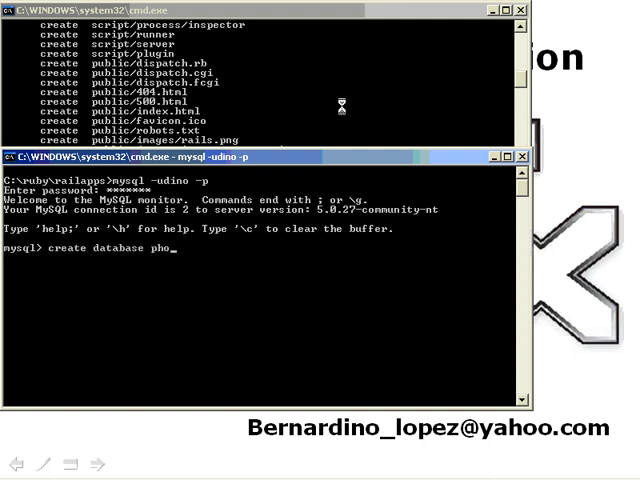
{"action": "type", "text": "nebook"}
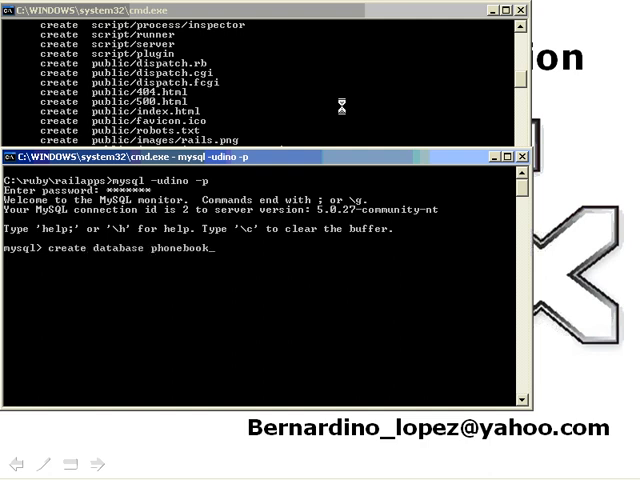
{"action": "type", "text": "_development;"}
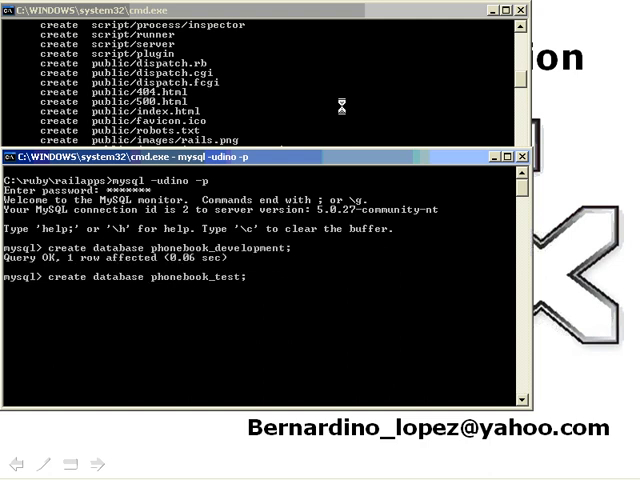
{"action": "type", "text": "create database phonebook_production;"}
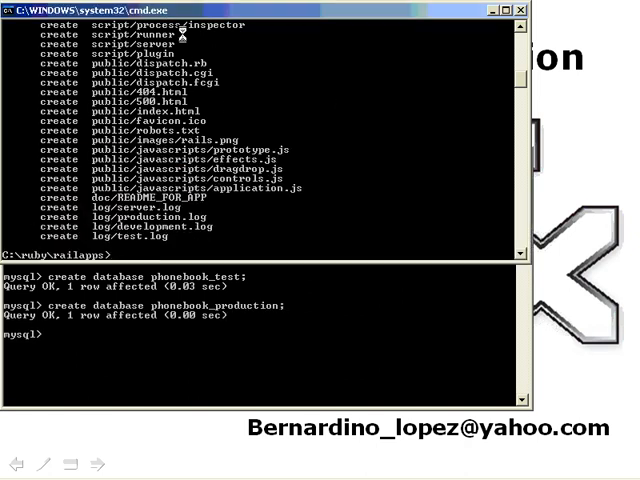
Move into the phonebook folder and list its contents.
{"action": "type", "text": "cd pohonebook"}
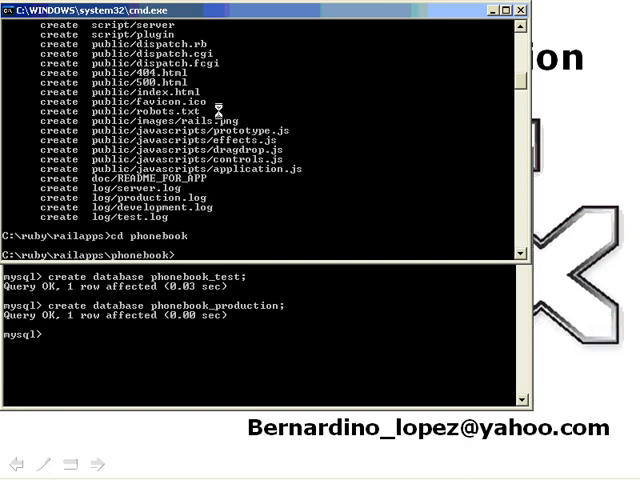
{"action": "type", "text": "dir"}
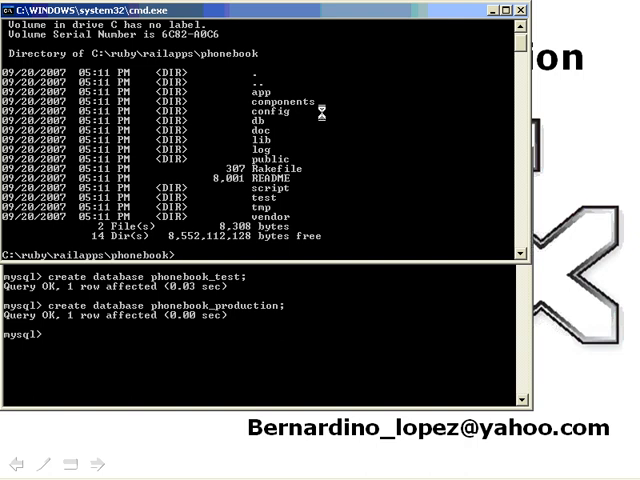
Generate the Phone scaffold resource with name:string, phone:string and created_on:datetime.
{"action": "type", "text": "ruby s"}
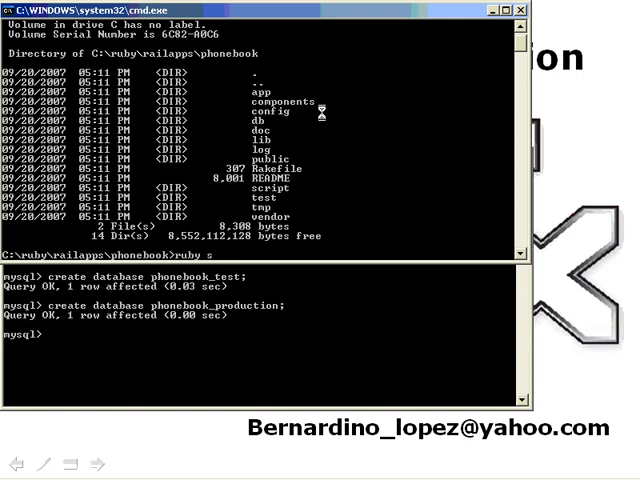
{"action": "type", "text": "cript\\generate"}
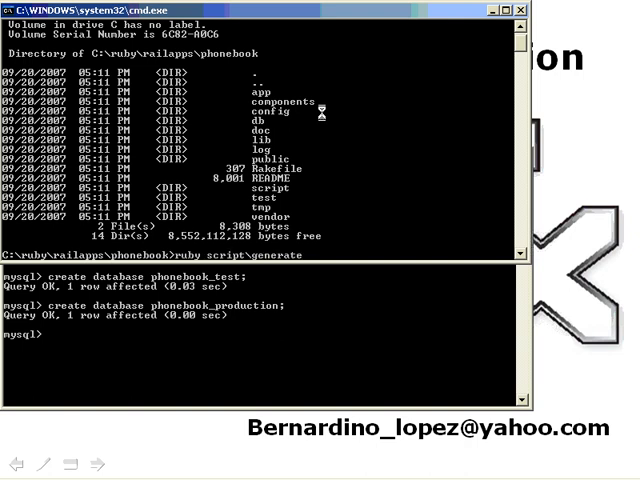
{"action": "type", "text": "scaffo"}
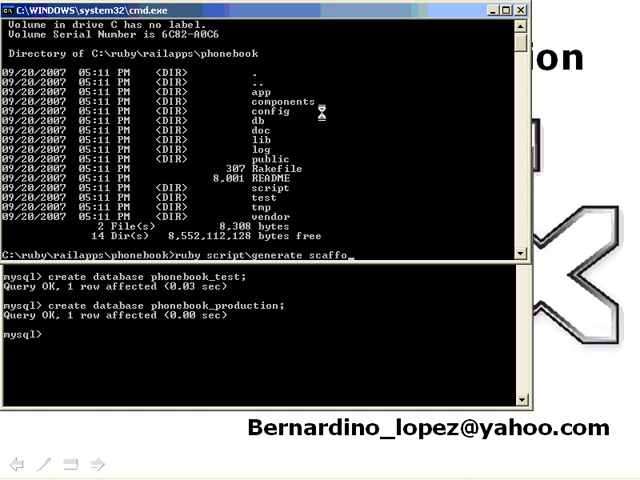
{"action": "type", "text": "_resource"}
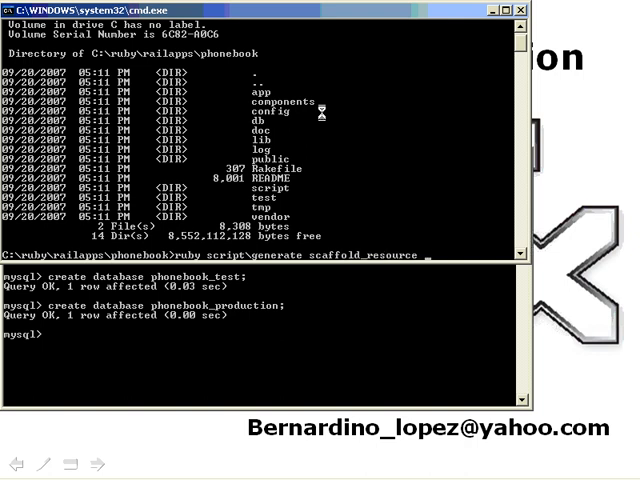
{"action": "type", "text": "Phone name:string"}
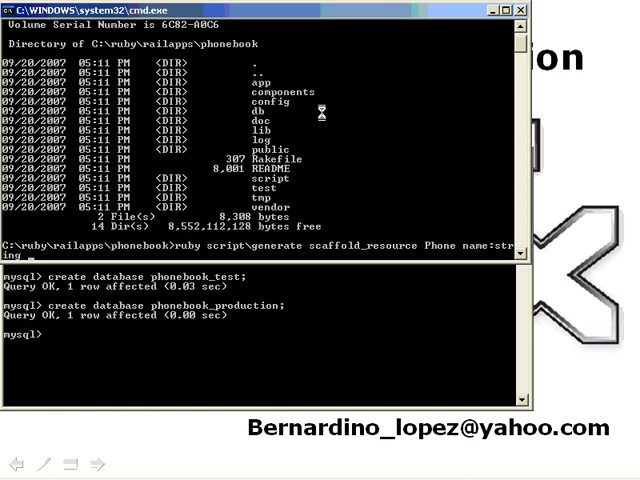
{"action": "type", "text": "phone:string"}
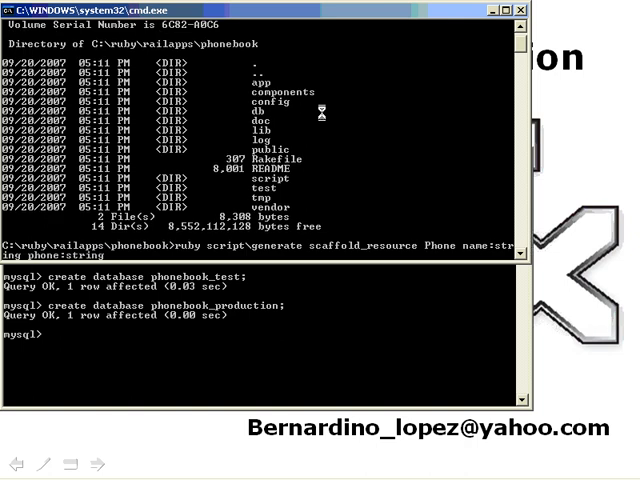
{"action": "type", "text": "cre"}
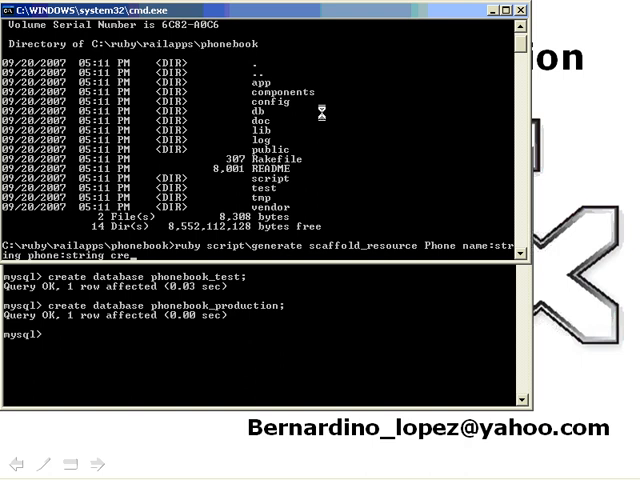
{"action": "type", "text": "ated"}
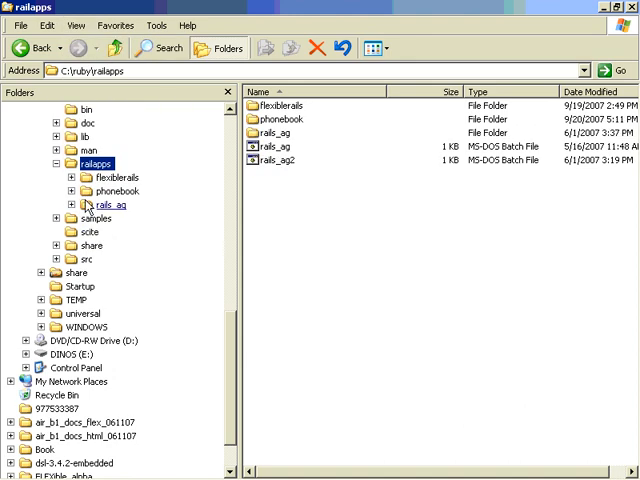
Browse to phonebook\config and review database.yml in Vim.
{"action": "left_click", "coordinate": [50, 192]}
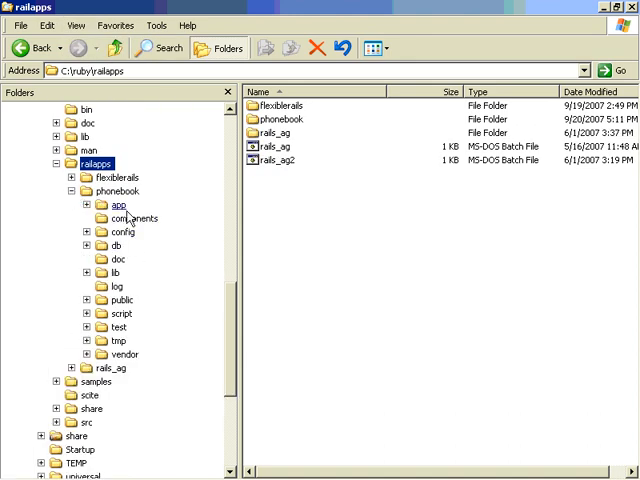
{"action": "left_click", "coordinate": [120, 232]}
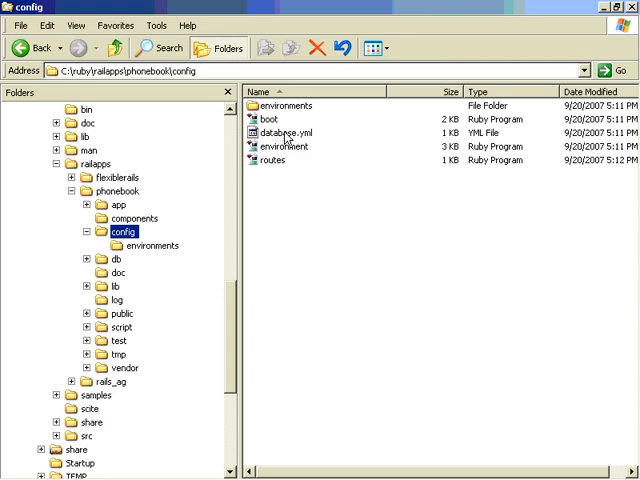
{"action": "right_click", "coordinate": [288, 132]}
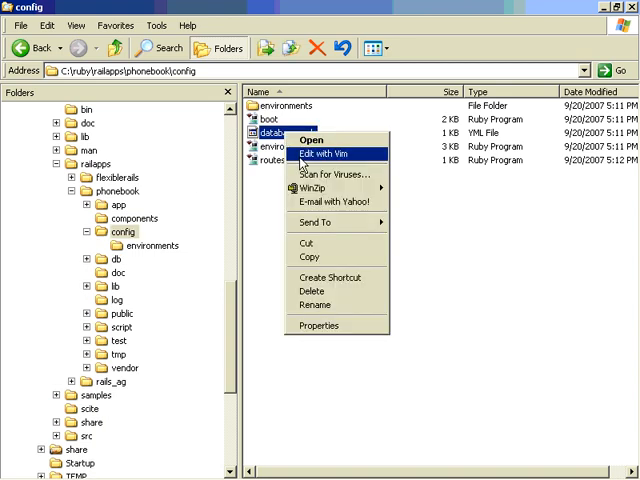
{"action": "left_click", "coordinate": [320, 154]}
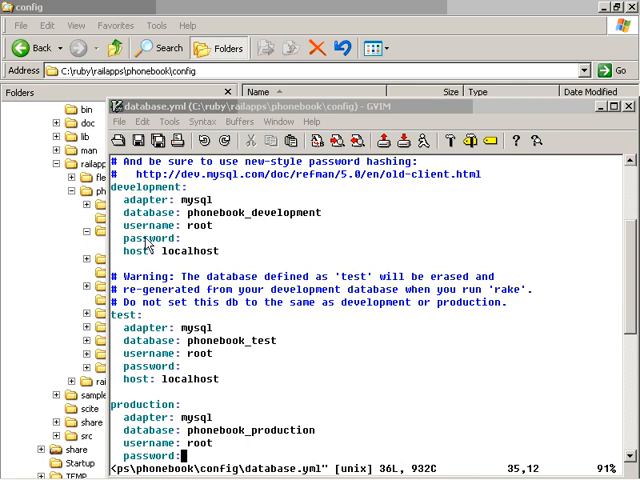
{"action": "mouse_move", "coordinate": [630, 126]}
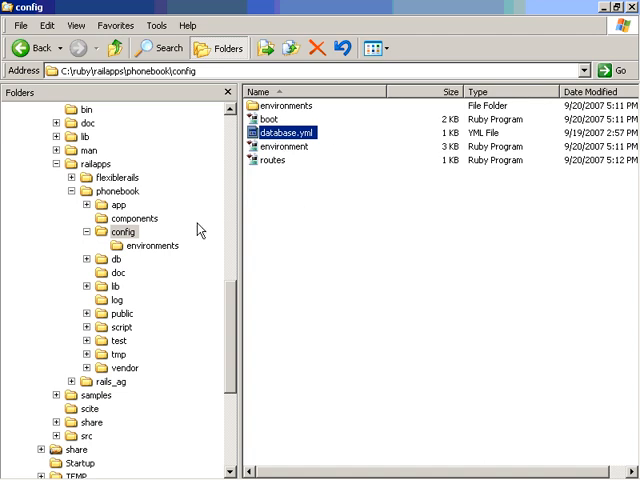
{"action": "mouse_move", "coordinate": [216, 226]}
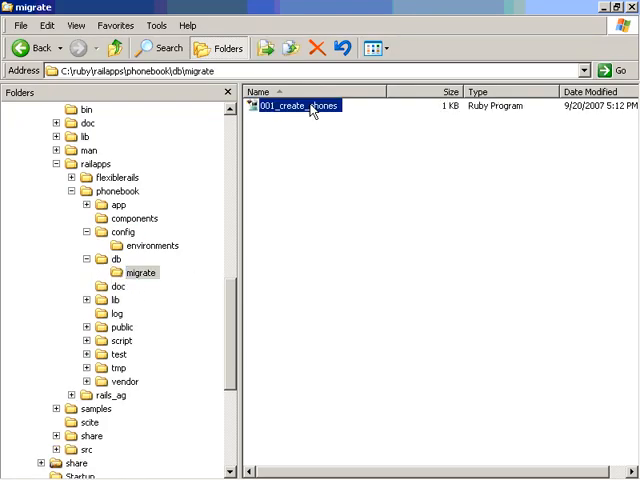
View the 001_create_phones.rb migration with its name, phone and created_on columns in GVim.
{"action": "double_click", "coordinate": [298, 104]}
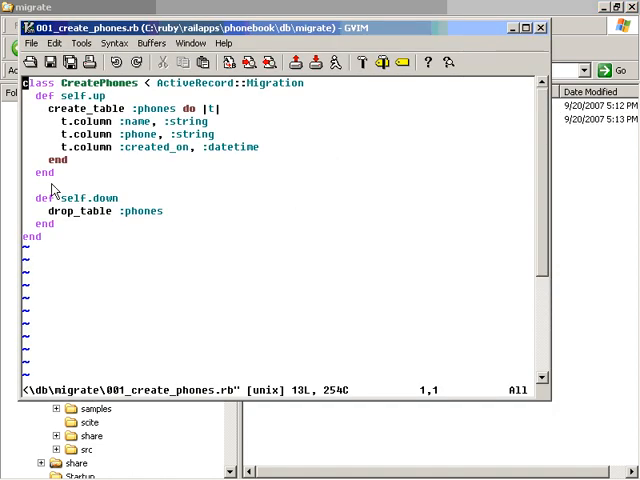
{"action": "mouse_move", "coordinate": [140, 140]}
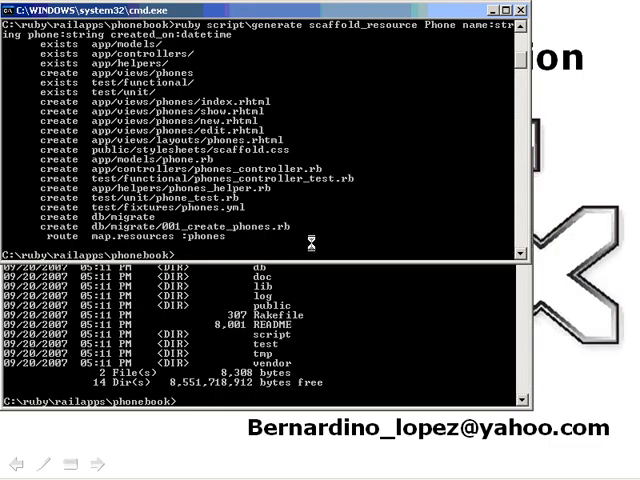
Run rake db:migrate and start the web server with ruby script\server.
{"action": "type", "text": "rake db"}
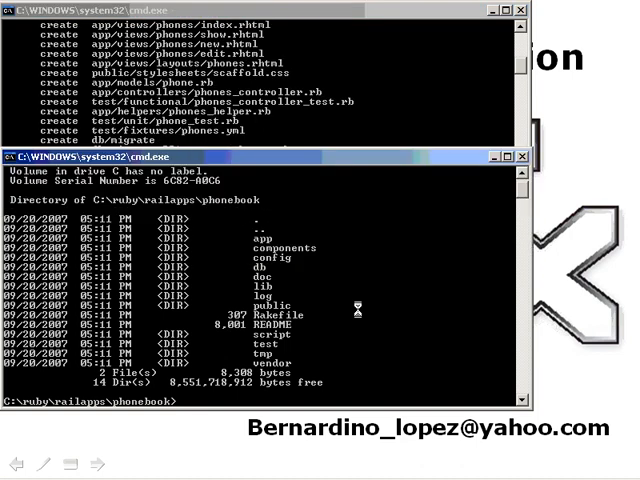
{"action": "type", "text": "ruby scrip"}
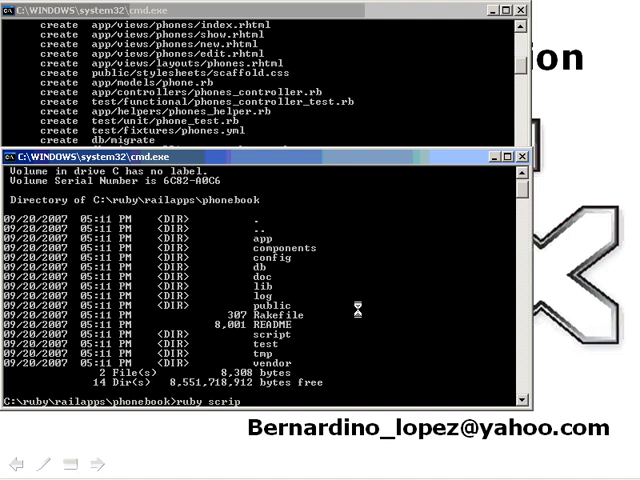
{"action": "type", "text": "t\\s"}
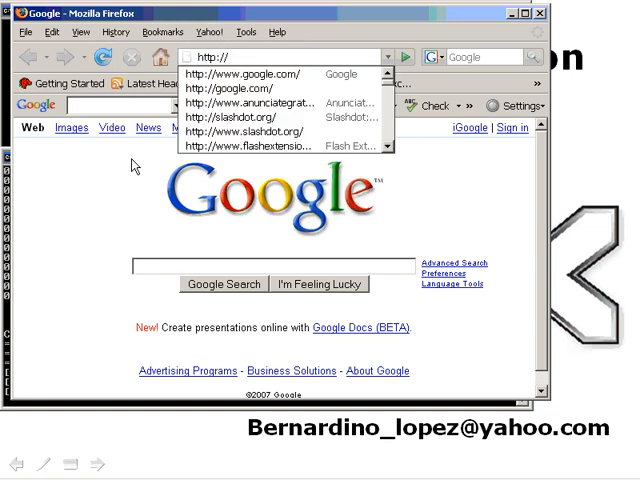
Load 127.0.0.1:3000, show the application environment details and go to the phones/new form.
{"action": "type", "text": "127.0.0.1:3000/"}
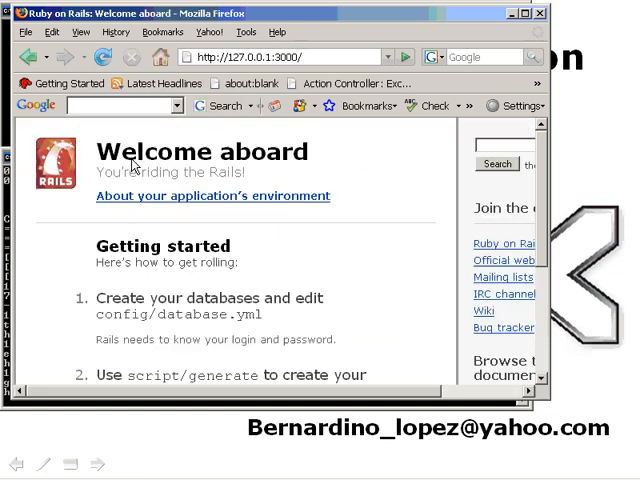
{"action": "double_click", "coordinate": [212, 196]}
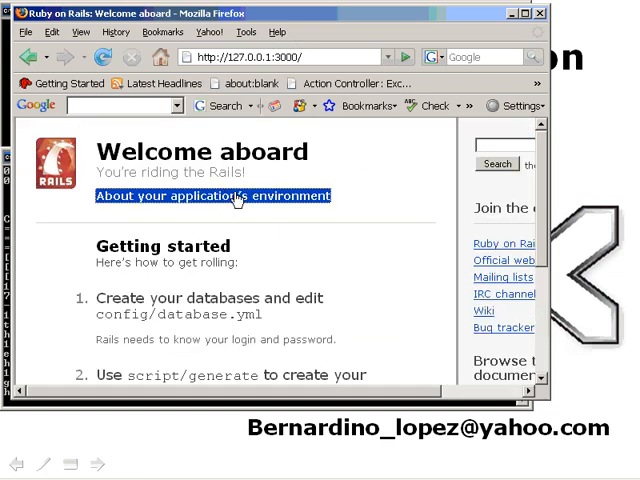
{"action": "left_click", "coordinate": [212, 188]}
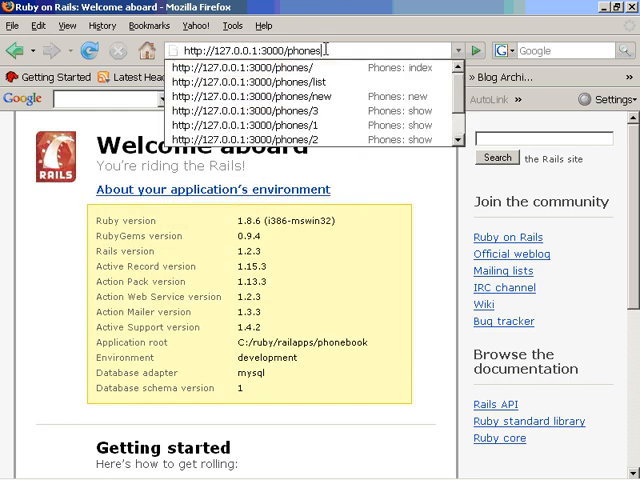
{"action": "left_click", "coordinate": [248, 68]}
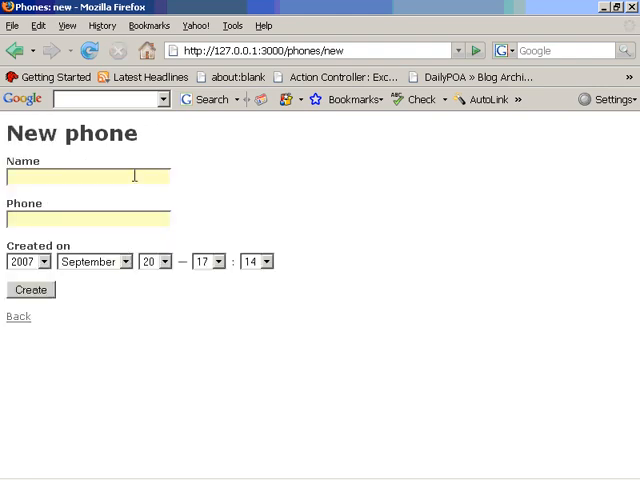
Create the first phone record for Linus Torvalds with phone 123.
{"action": "type", "text": "L"}
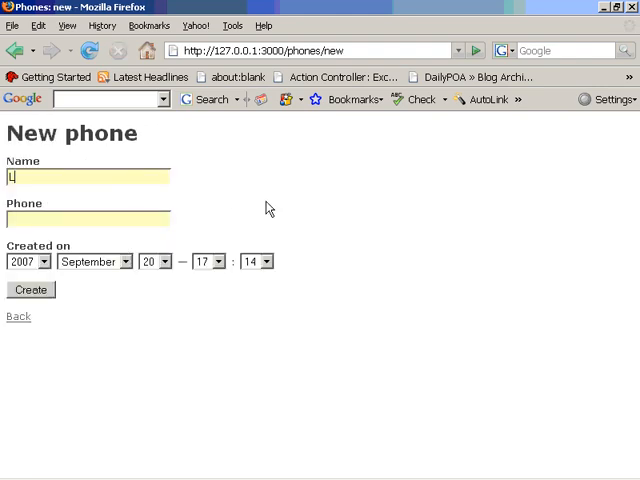
{"action": "type", "text": "Linus Torv"}
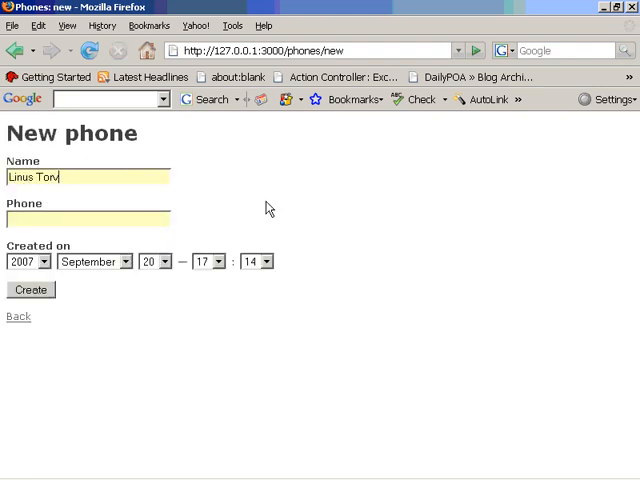
{"action": "type", "text": "alds"}
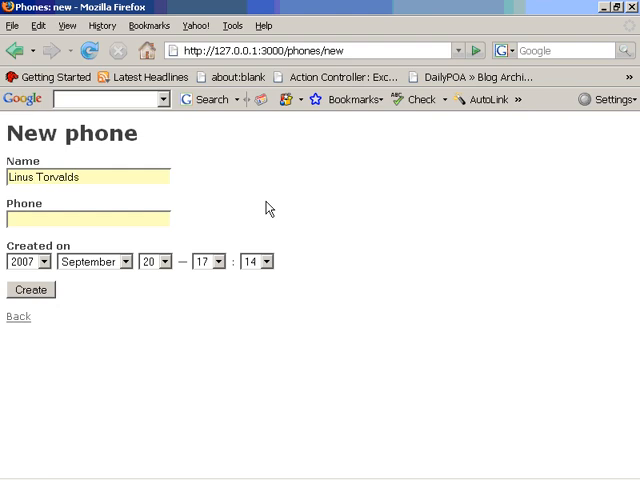
{"action": "type", "text": "123 456 7890"}
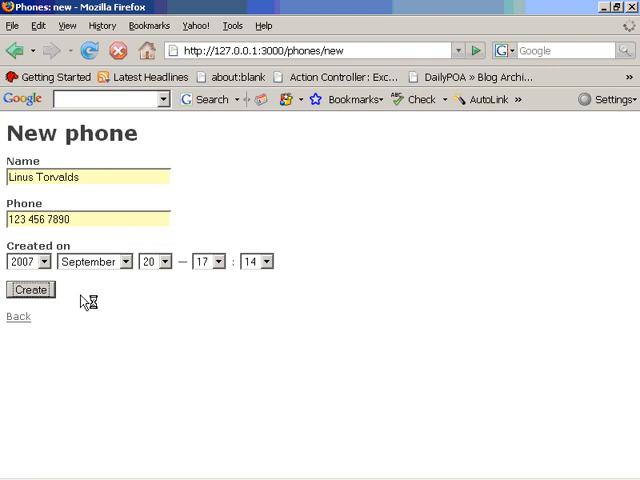
{"action": "left_click", "coordinate": [30, 288]}
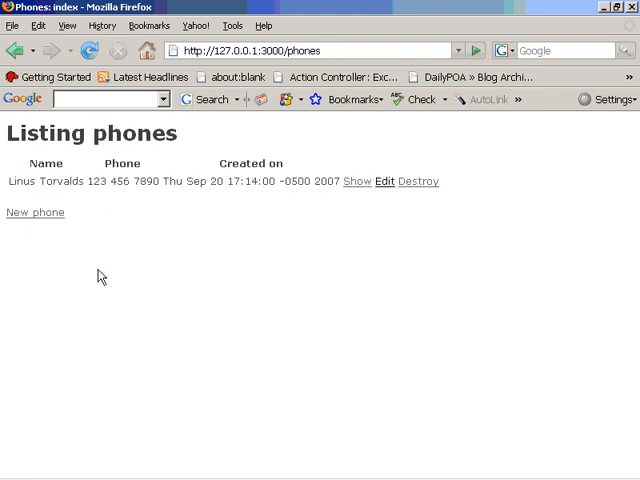
{"action": "left_click", "coordinate": [34, 212]}
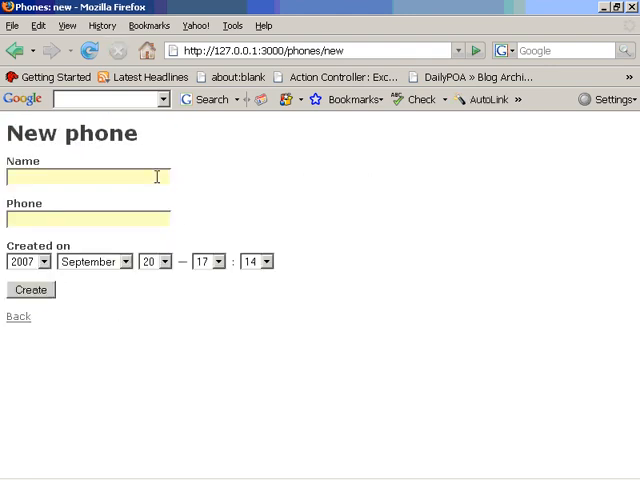
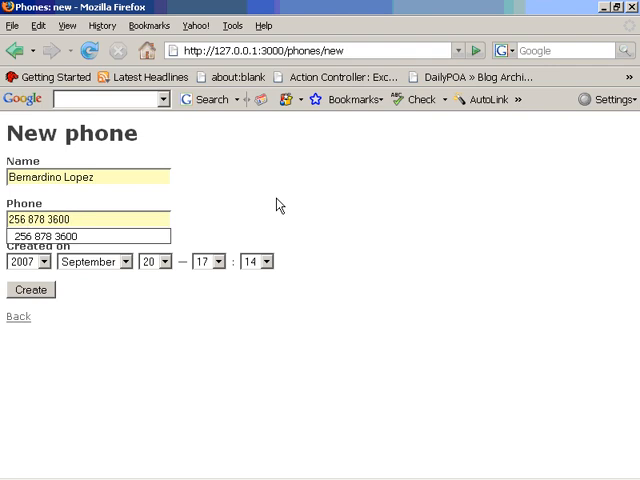
{"action": "left_click", "coordinate": [32, 290]}
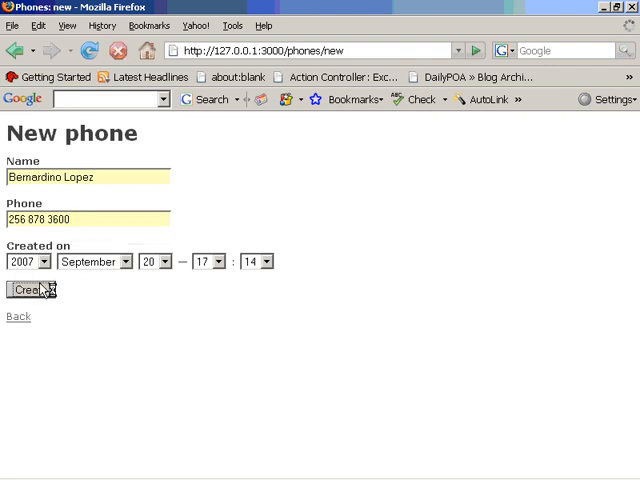
{"action": "left_click", "coordinate": [28, 292]}
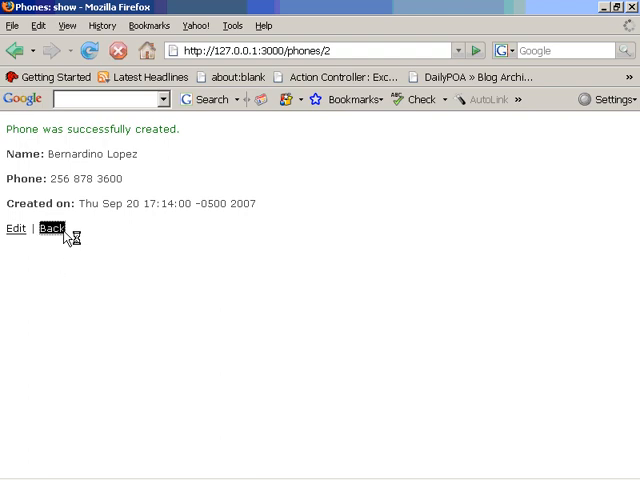
{"action": "left_click", "coordinate": [52, 228]}
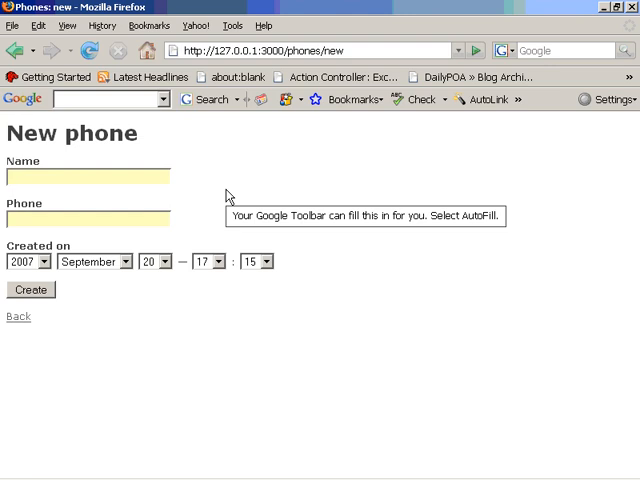
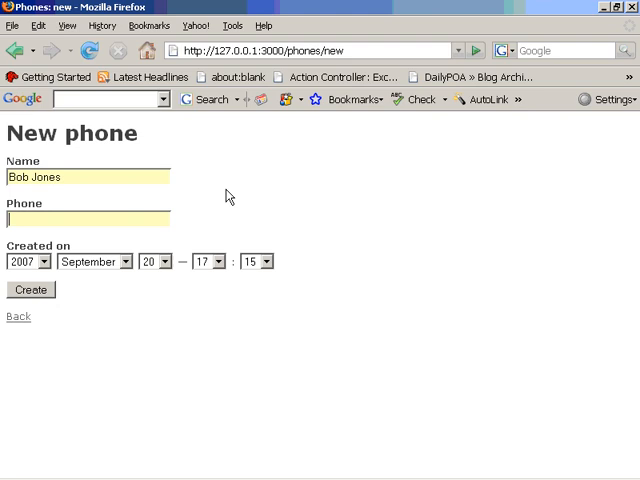
Create a third phone record and return to the Listing phones page.
{"action": "type", "text": "789"}
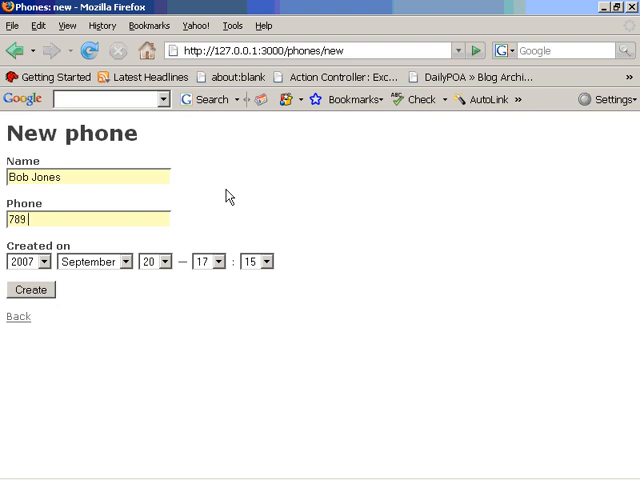
{"action": "type", "text": "123 4567"}
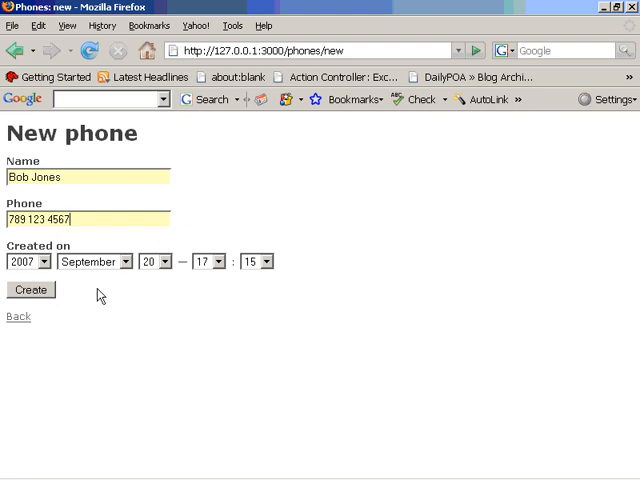
{"action": "left_click", "coordinate": [30, 288]}
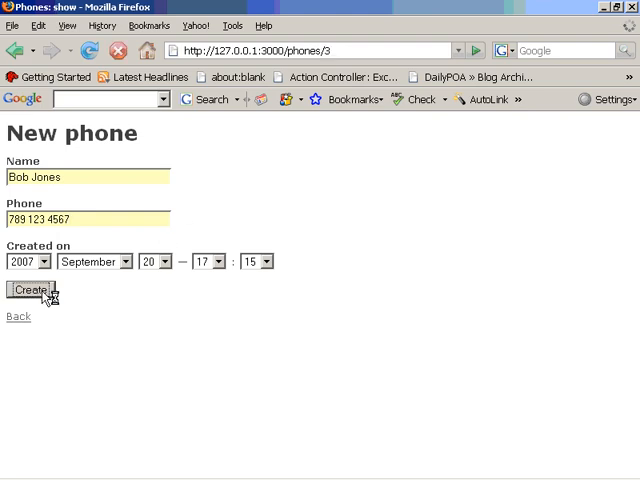
{"action": "left_click", "coordinate": [32, 288]}
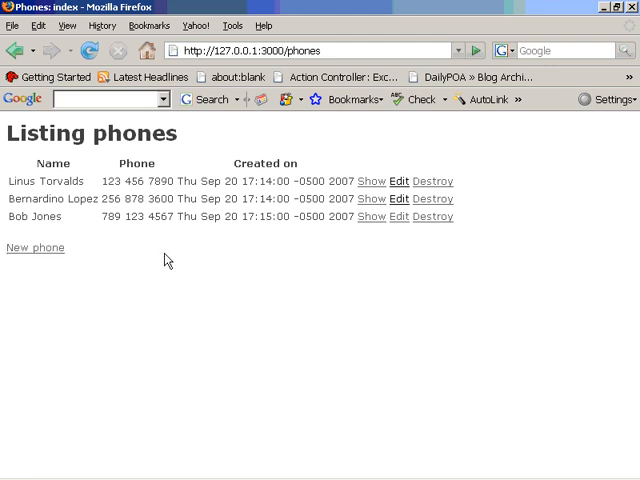
{"action": "mouse_move", "coordinate": [610, 24]}
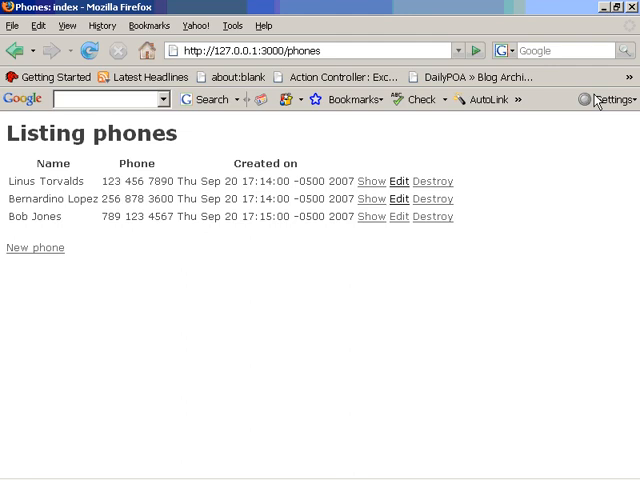
{"action": "mouse_move", "coordinate": [488, 238]}
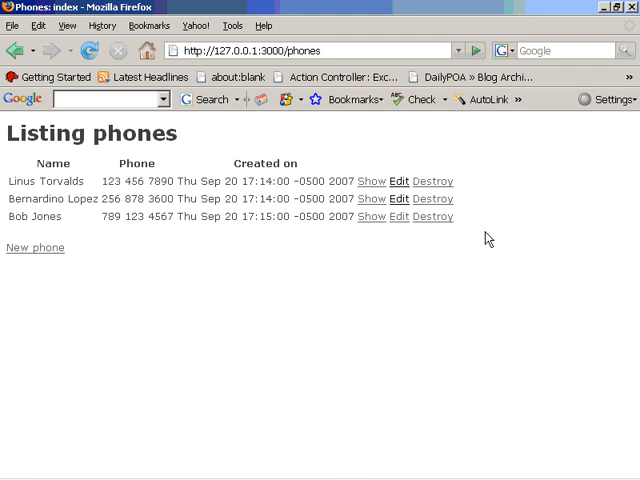
{"action": "key", "text": "alt+tab"}
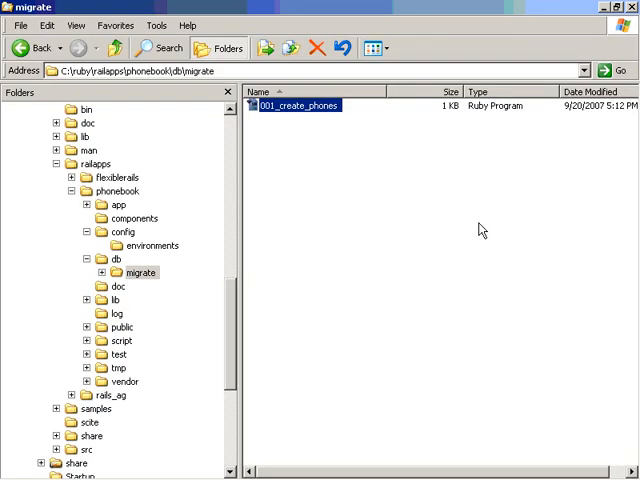
{"action": "left_click", "coordinate": [112, 204]}
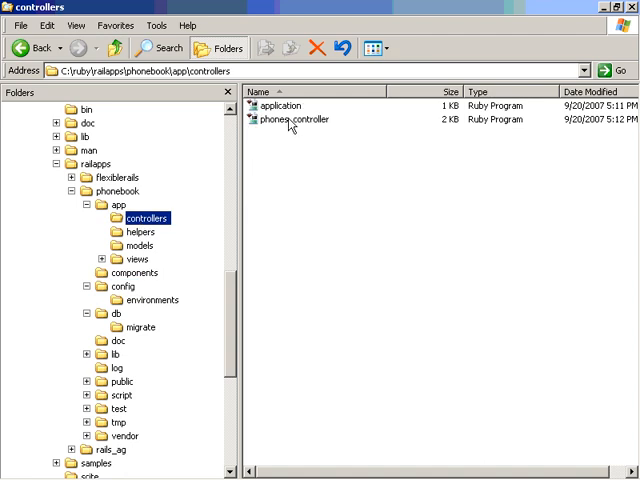
{"action": "double_click", "coordinate": [290, 120]}
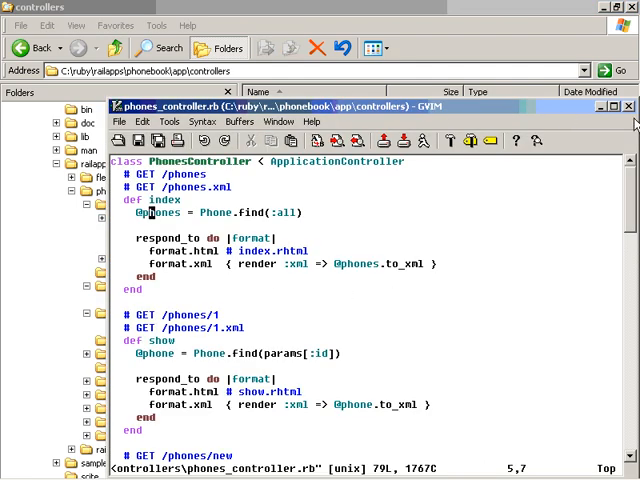
{"action": "left_click", "coordinate": [616, 106]}
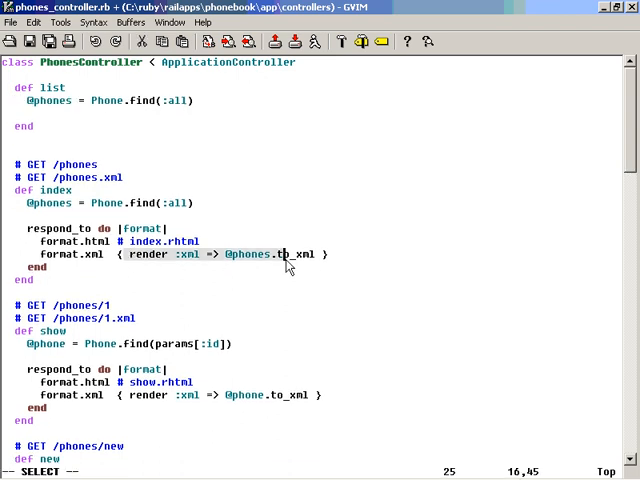
{"action": "left_click", "coordinate": [34, 22]}
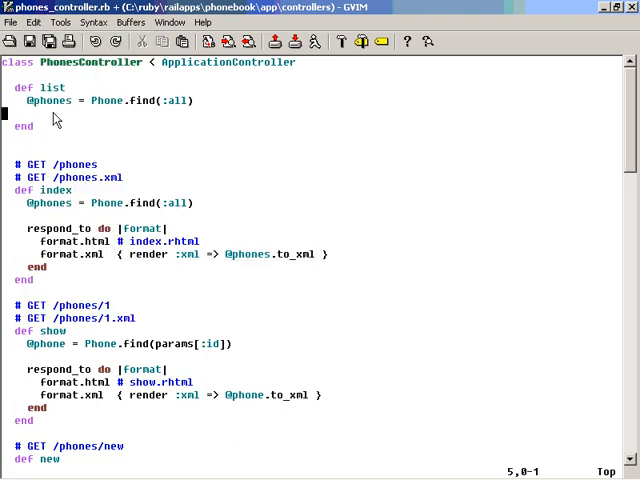
{"action": "type", "text": "render :xml => @phones.to_xml"}
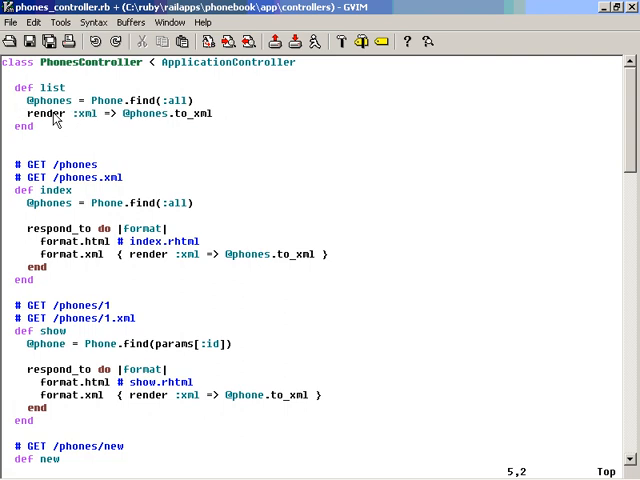
{"action": "mouse_move", "coordinate": [56, 116]}
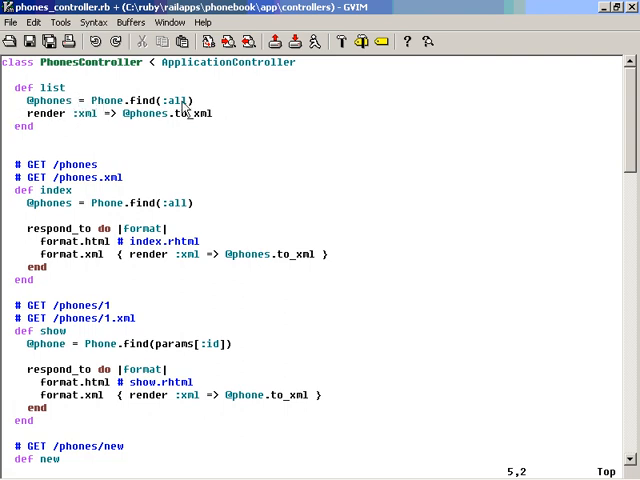
{"action": "mouse_move", "coordinate": [104, 140]}
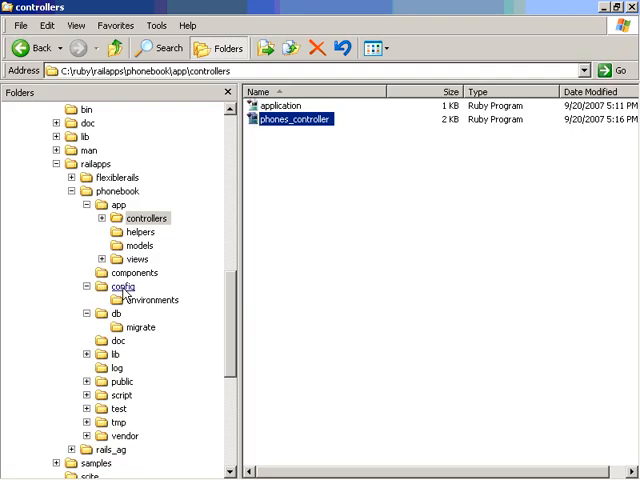
Add map.resources :phones to the app's routes.rb.
{"action": "left_click", "coordinate": [116, 286]}
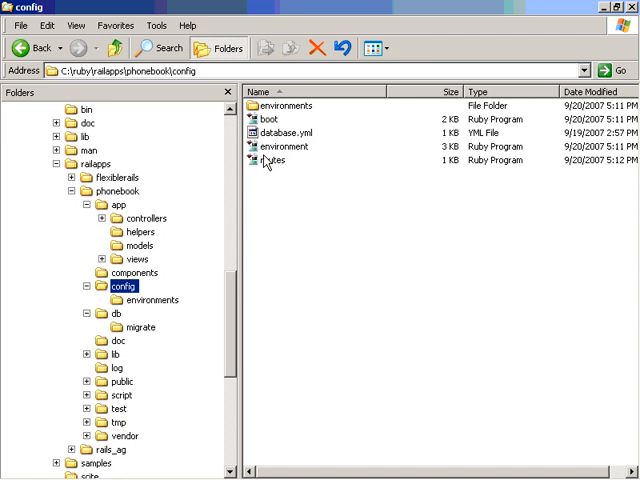
{"action": "double_click", "coordinate": [276, 160]}
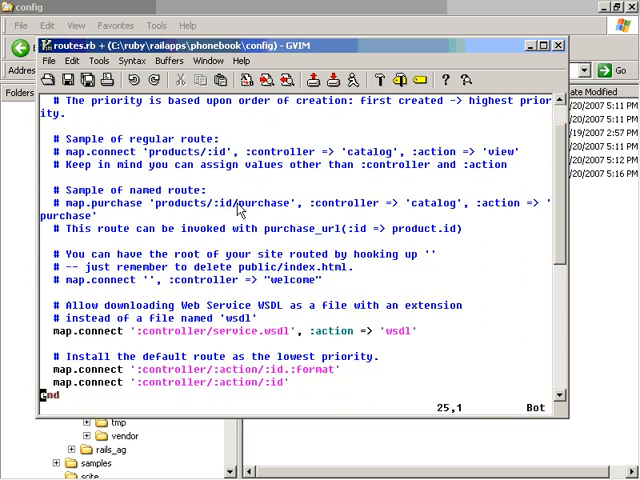
{"action": "type", "text": "map.resources :phones"}
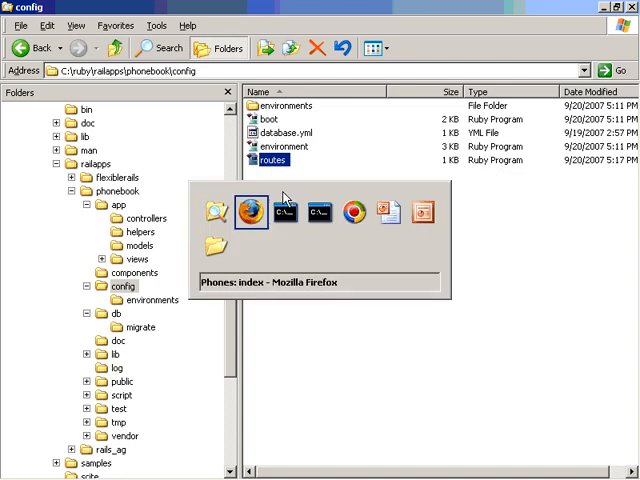
{"action": "left_click", "coordinate": [252, 212]}
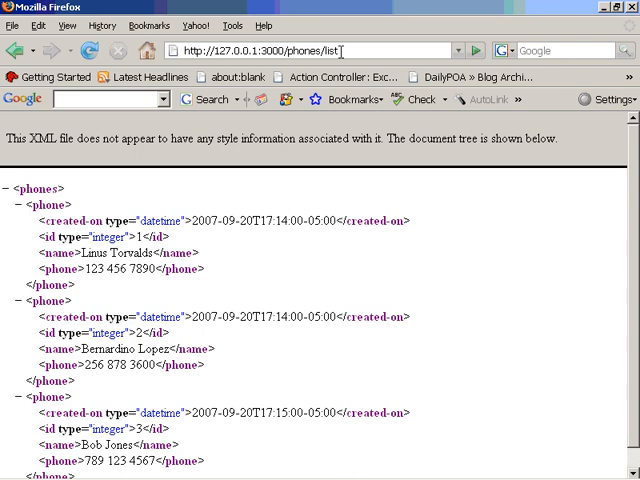
{"action": "scroll", "scroll_direction": "down", "scroll_amount": 3}
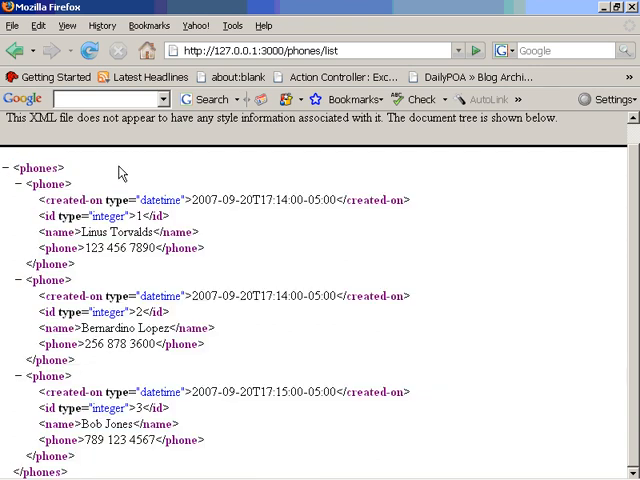
{"action": "mouse_move", "coordinate": [508, 188]}
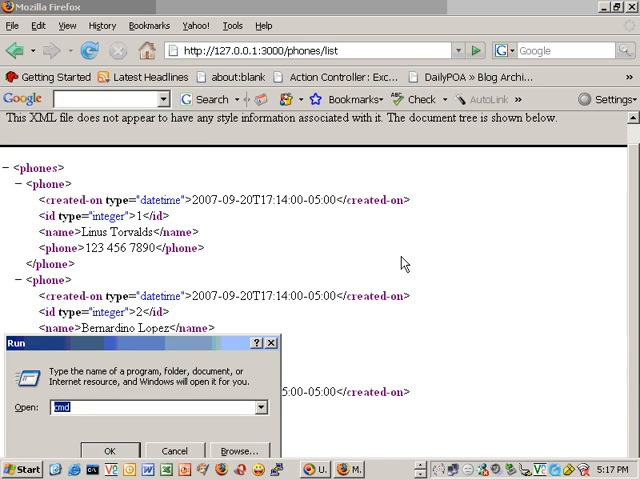
Launch Eclipse from its shortcut on the E: drive, accepting the default E:\workspace.
{"action": "left_click", "coordinate": [110, 450]}
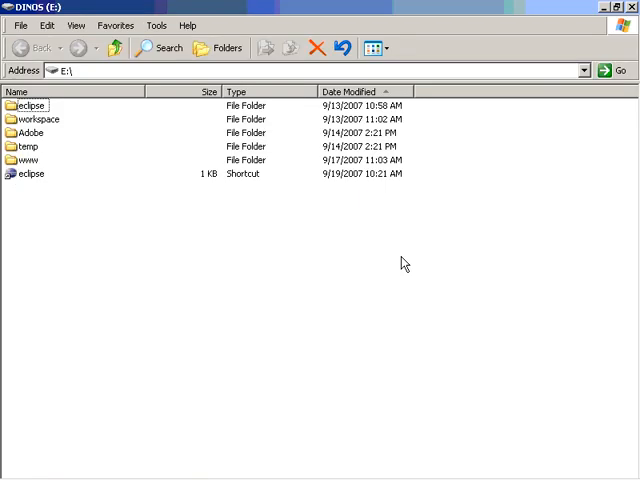
{"action": "left_click", "coordinate": [32, 172]}
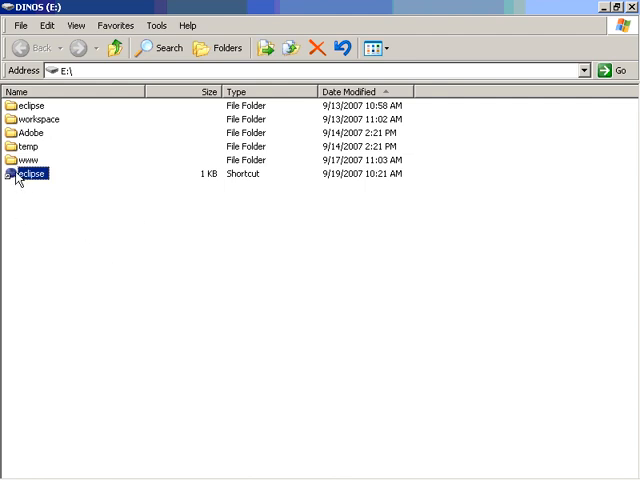
{"action": "mouse_move", "coordinate": [260, 268]}
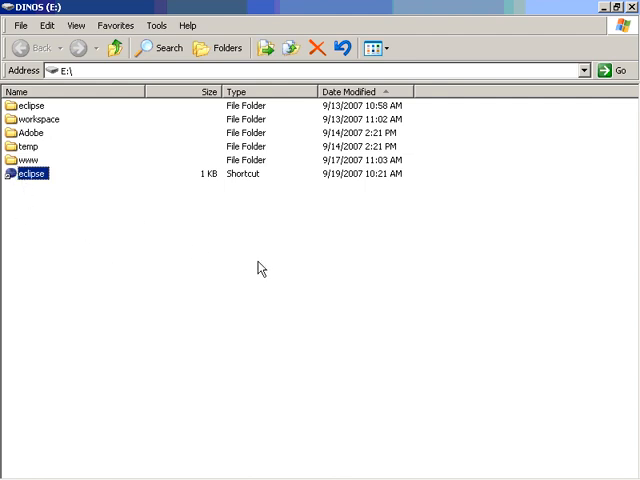
{"action": "double_click", "coordinate": [28, 172]}
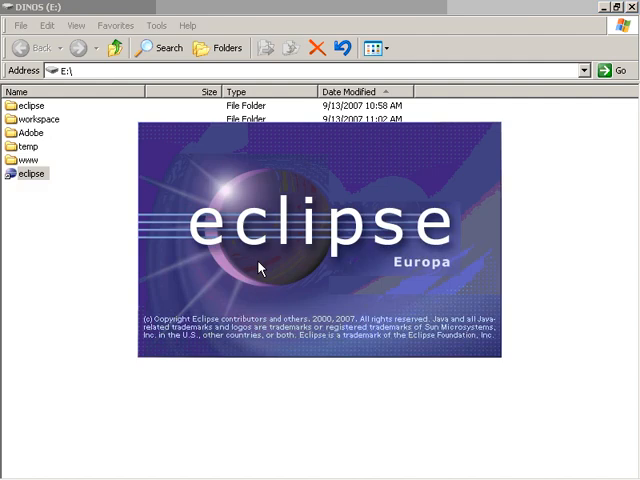
{"action": "mouse_move", "coordinate": [328, 352]}
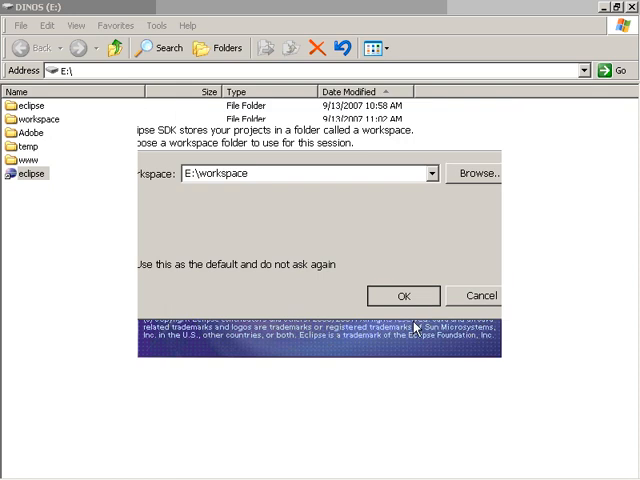
{"action": "left_click", "coordinate": [404, 296]}
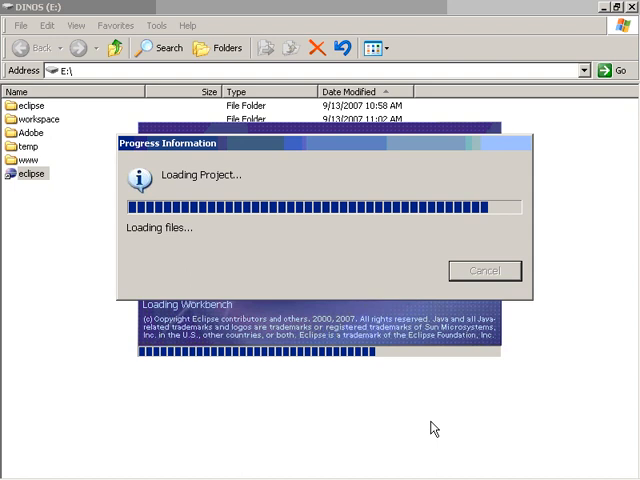
{"action": "mouse_move", "coordinate": [174, 396]}
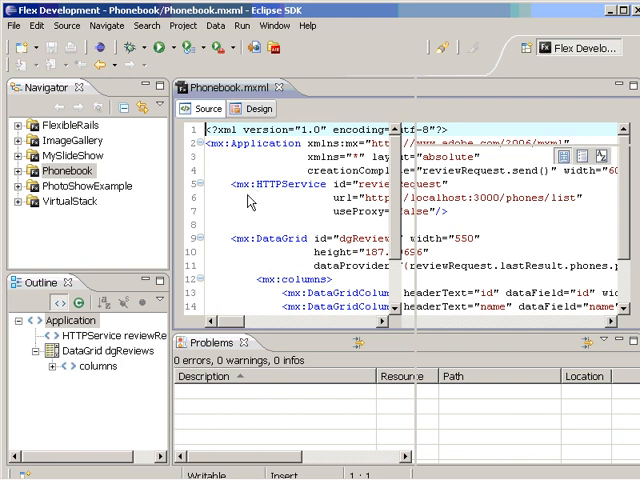
{"action": "left_click", "coordinate": [258, 108]}
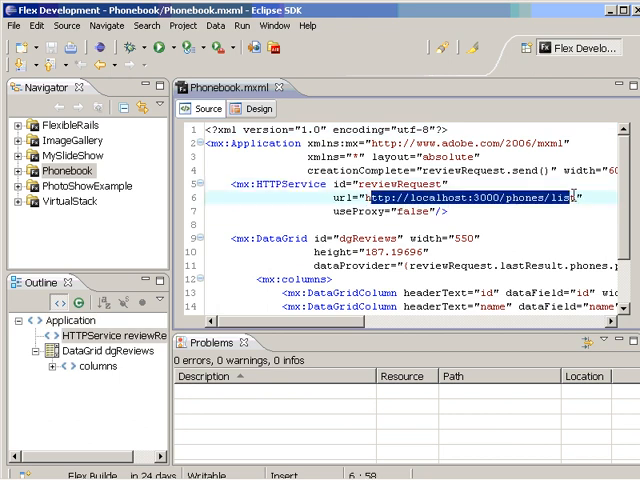
{"action": "scroll", "scroll_direction": "down", "scroll_amount": 3}
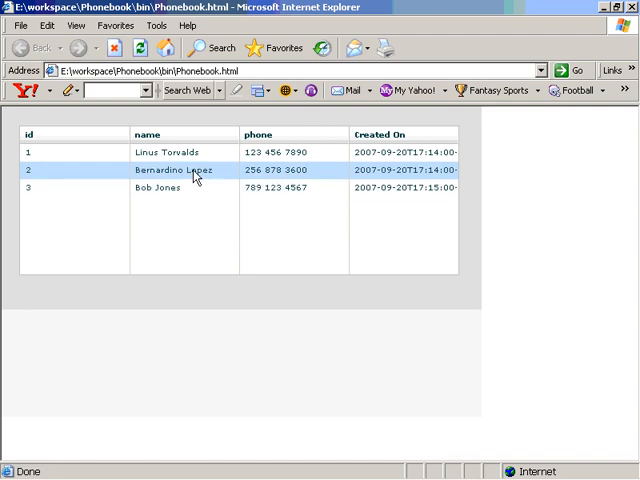
Sort the phone grid by id, id descending, phone, name, then back to ascending id.
{"action": "left_click", "coordinate": [24, 132]}
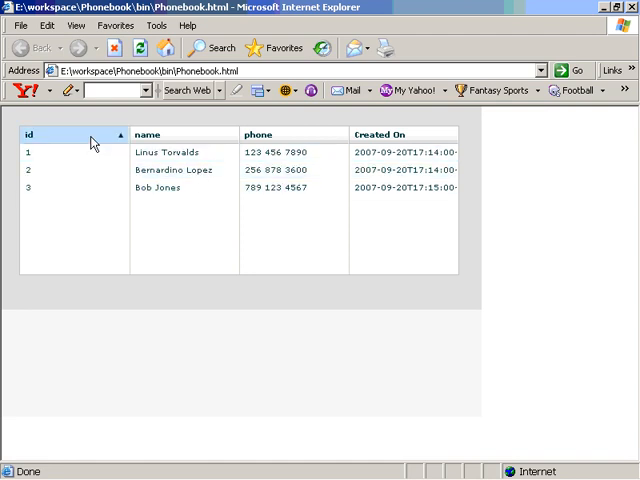
{"action": "left_click", "coordinate": [30, 132]}
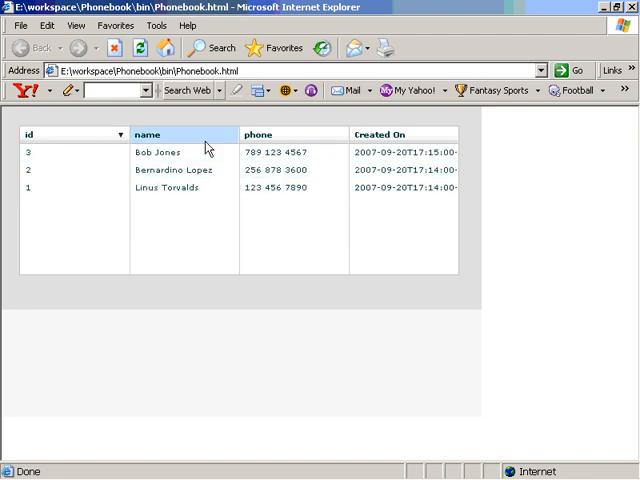
{"action": "left_click", "coordinate": [264, 134]}
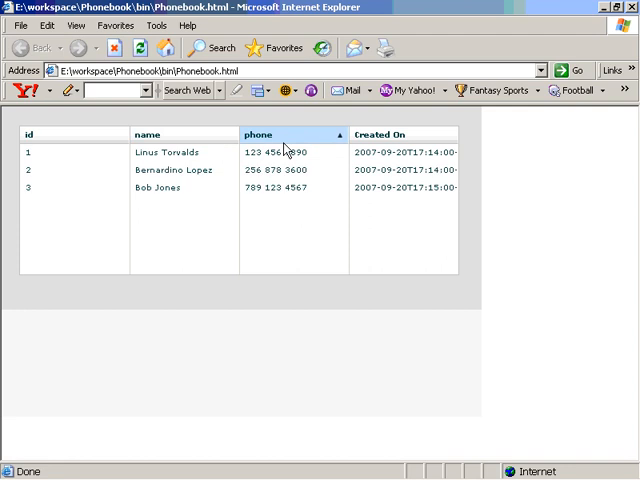
{"action": "left_click", "coordinate": [390, 132]}
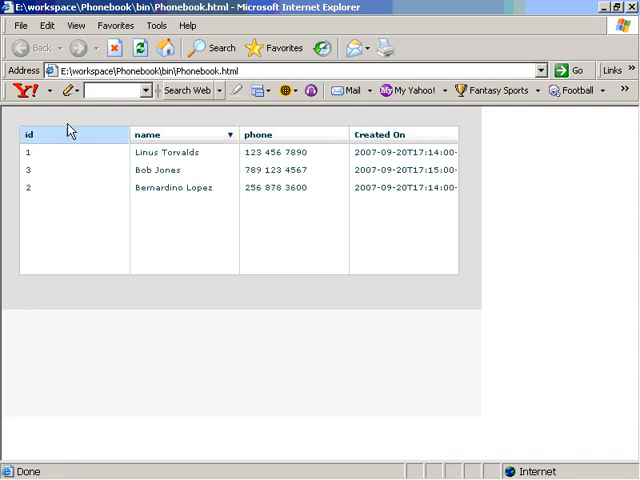
{"action": "left_click", "coordinate": [30, 134]}
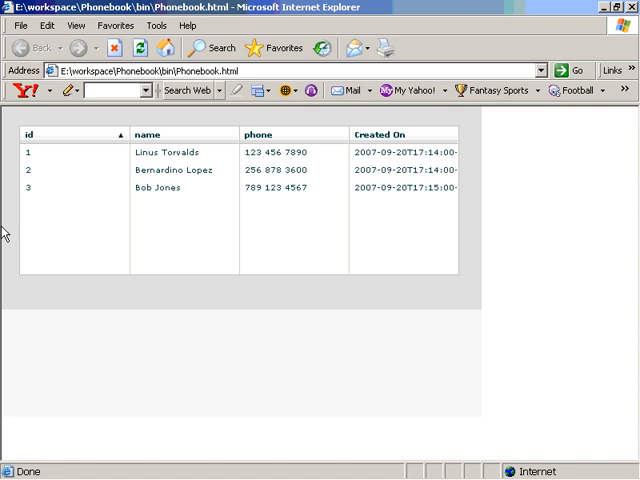
{"action": "mouse_move", "coordinate": [280, 244]}
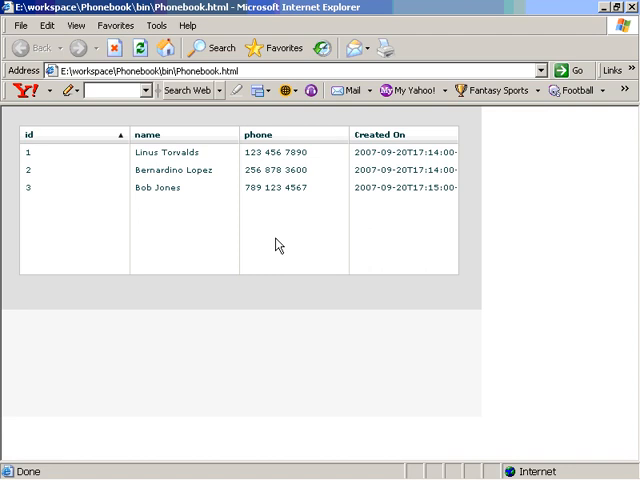
{"action": "mouse_move", "coordinate": [200, 244]}
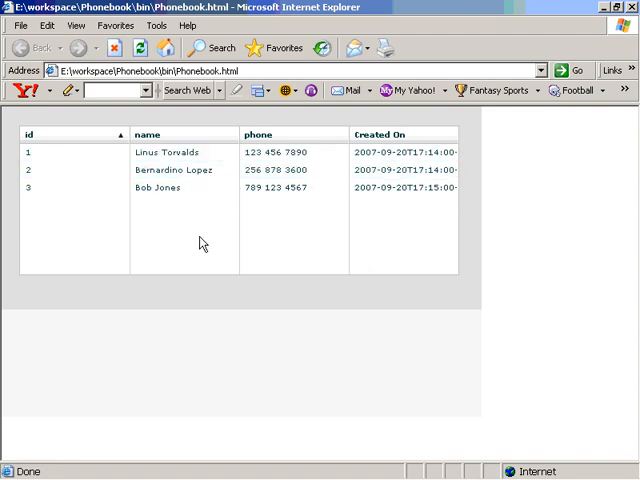
Bring up the Flash Player context menu on the grid and dismiss it without choosing.
{"action": "right_click", "coordinate": [216, 210]}
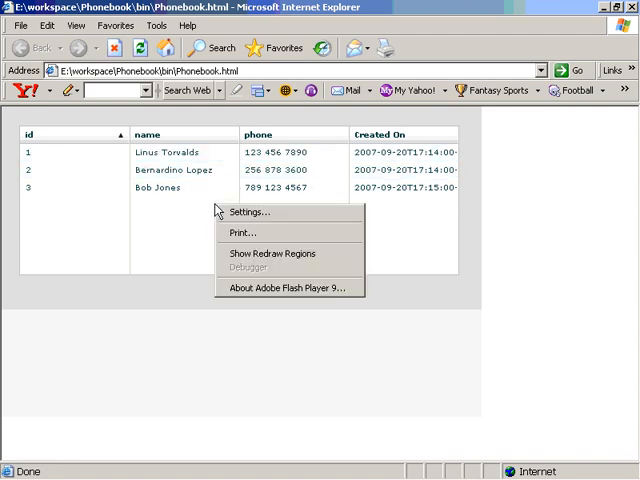
{"action": "left_click", "coordinate": [488, 292]}
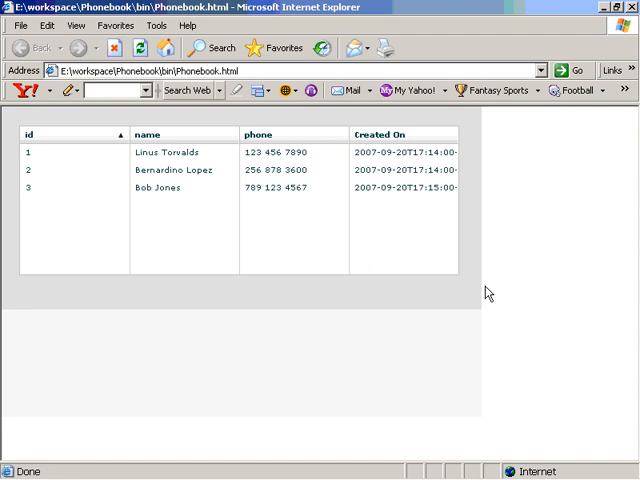